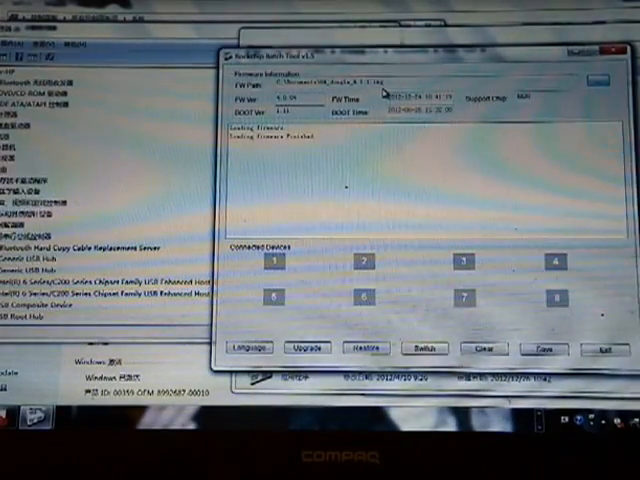
Bring up the image-import file browser listing the Driver and Flash Tool folders
{"action": "left_click", "coordinate": [306, 348]}
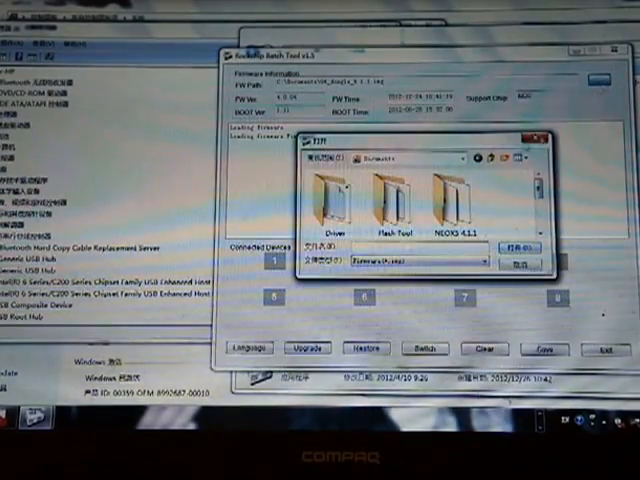